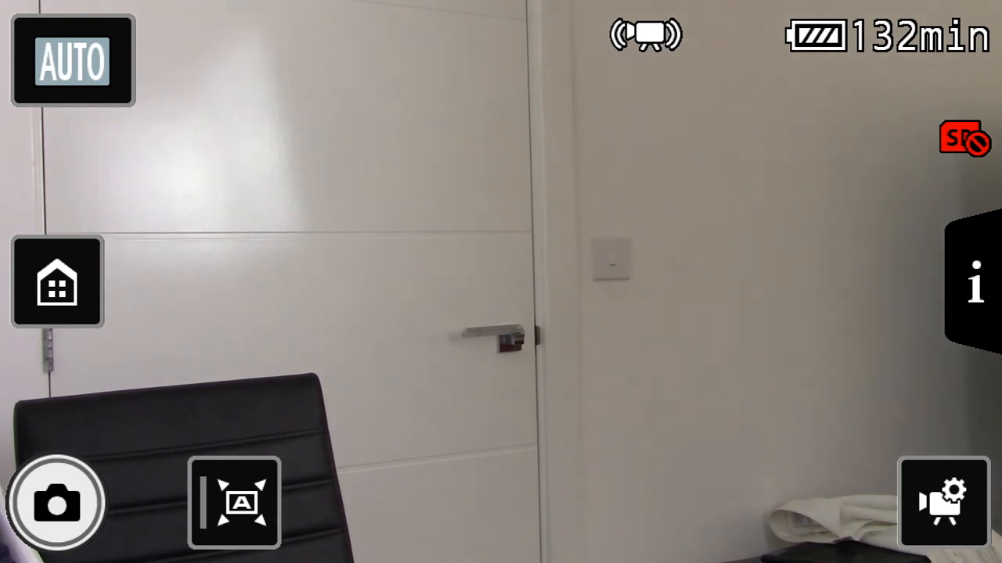
# Step: Bring up the camcorder's main menu from the live view Home button
pyautogui.click(944, 502)
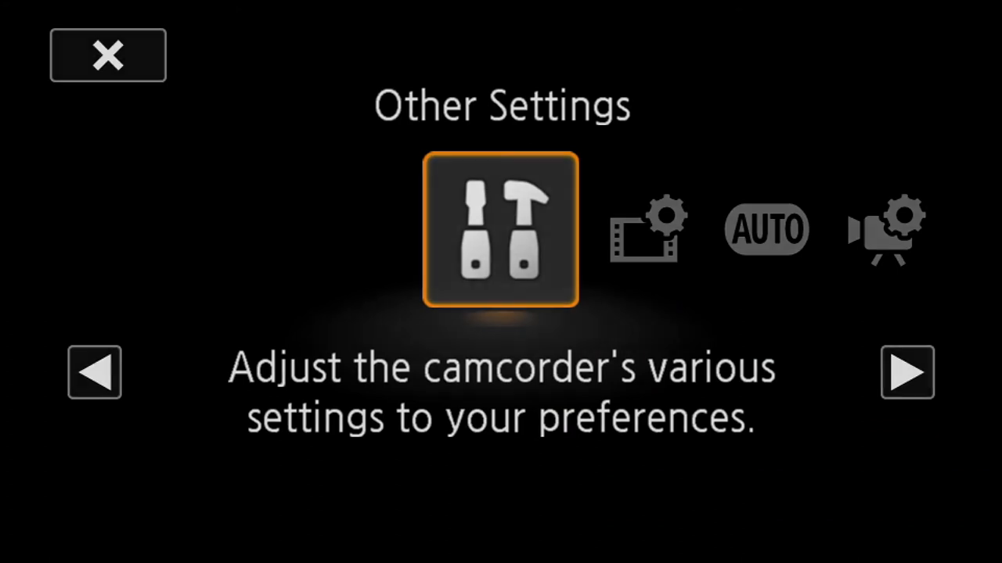
# Step: Enter Other Settings, go to the display setup tab and scroll to Output Onscreen Displays
pyautogui.click(500, 228)
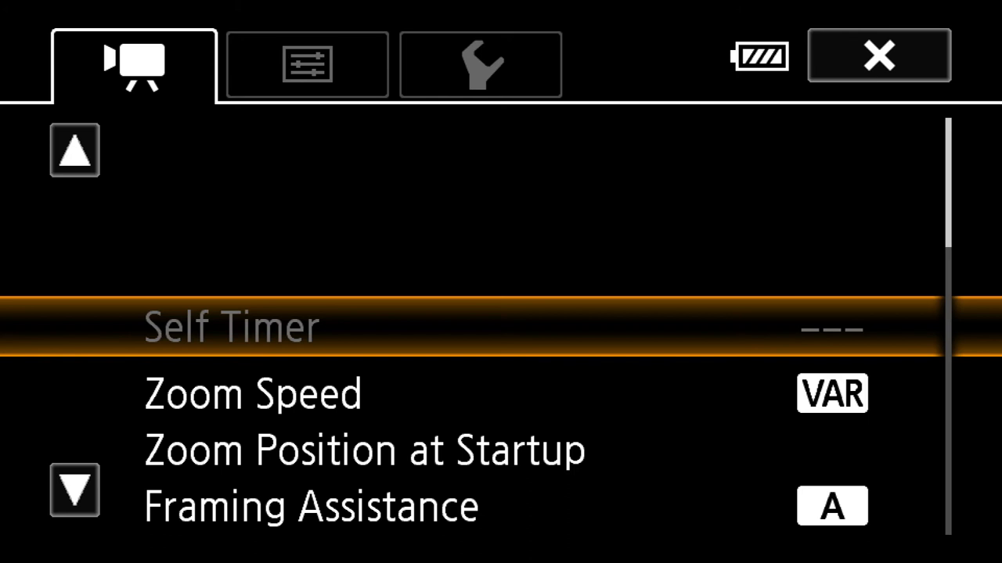
pyautogui.click(307, 65)
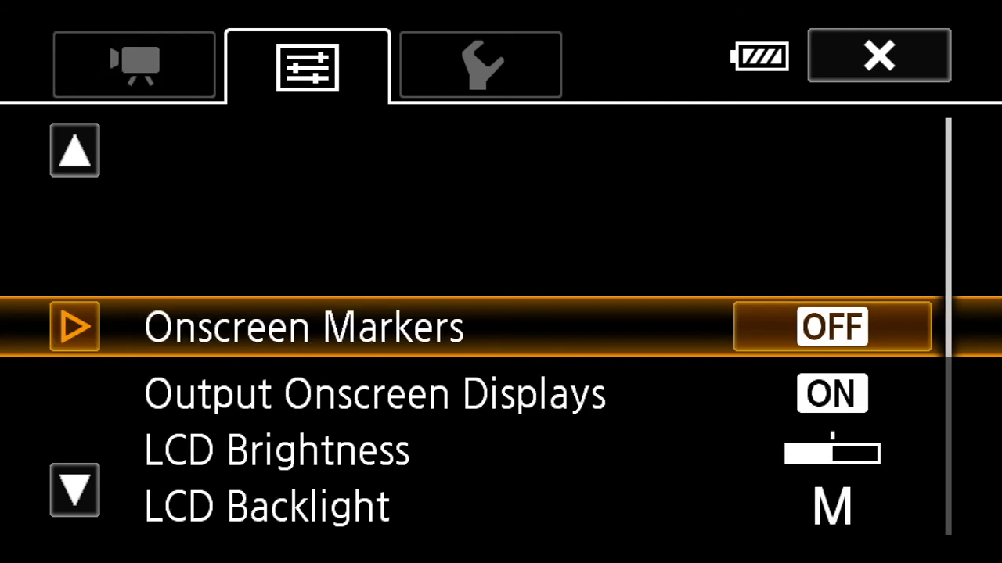
pyautogui.scroll(-3)
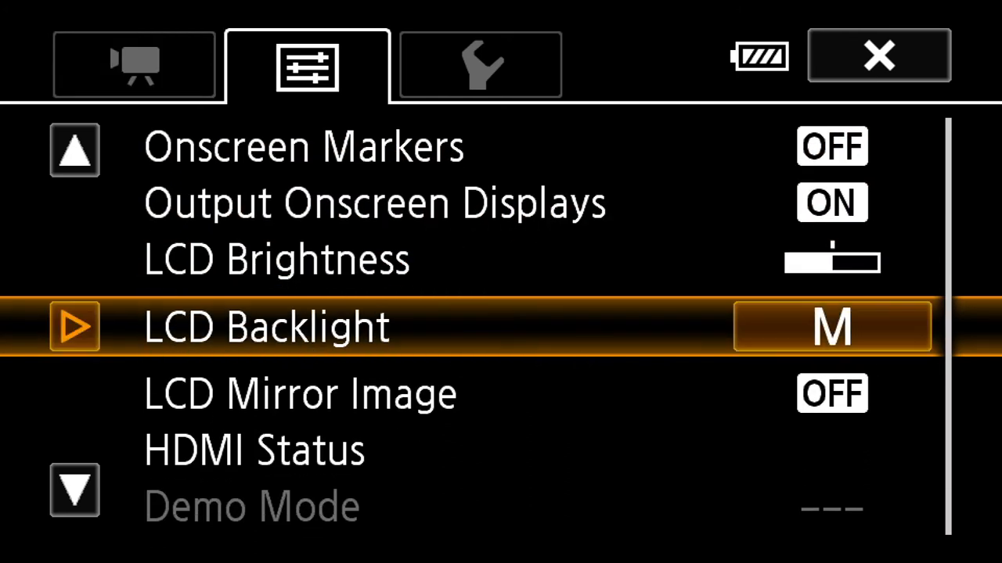
pyautogui.scroll(-3)
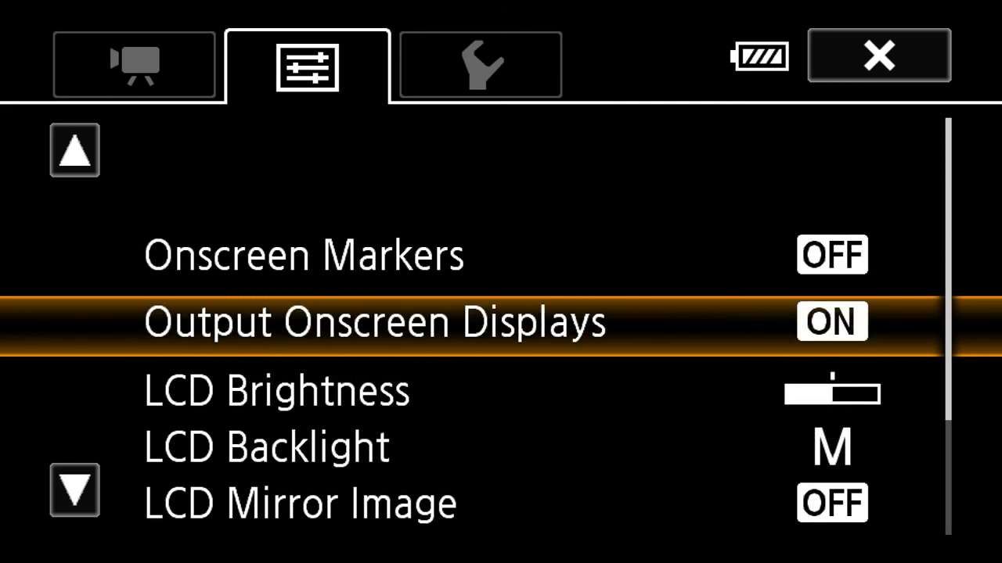
# Step: Change Output Onscreen Displays from On to Off for a clean HDMI output
pyautogui.click(831, 320)
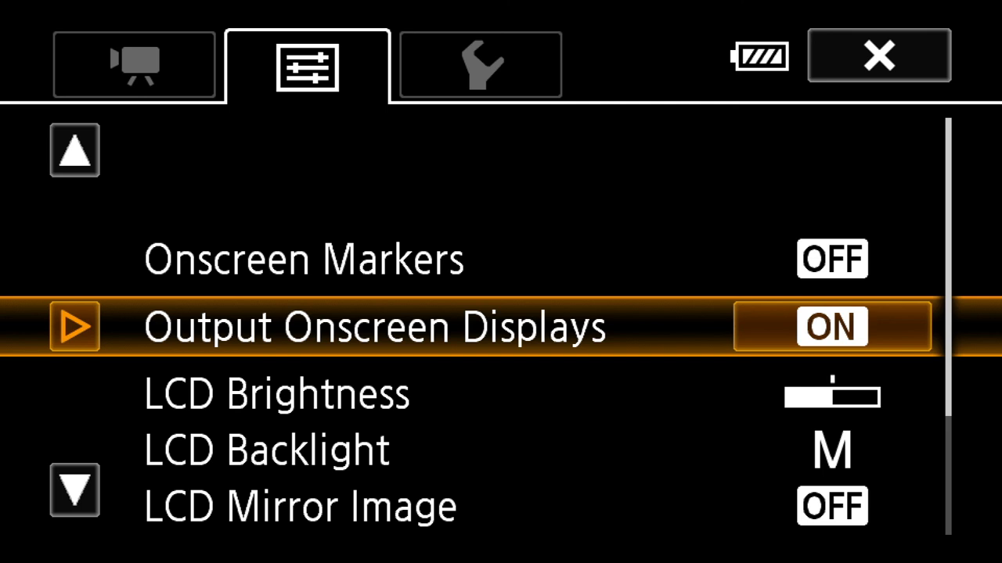
pyautogui.click(376, 327)
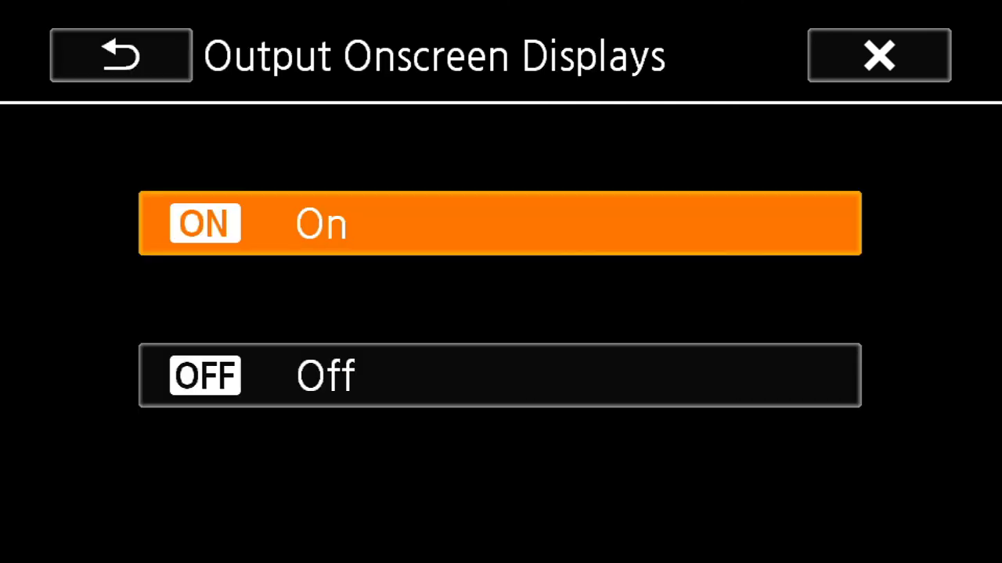
pyautogui.click(500, 376)
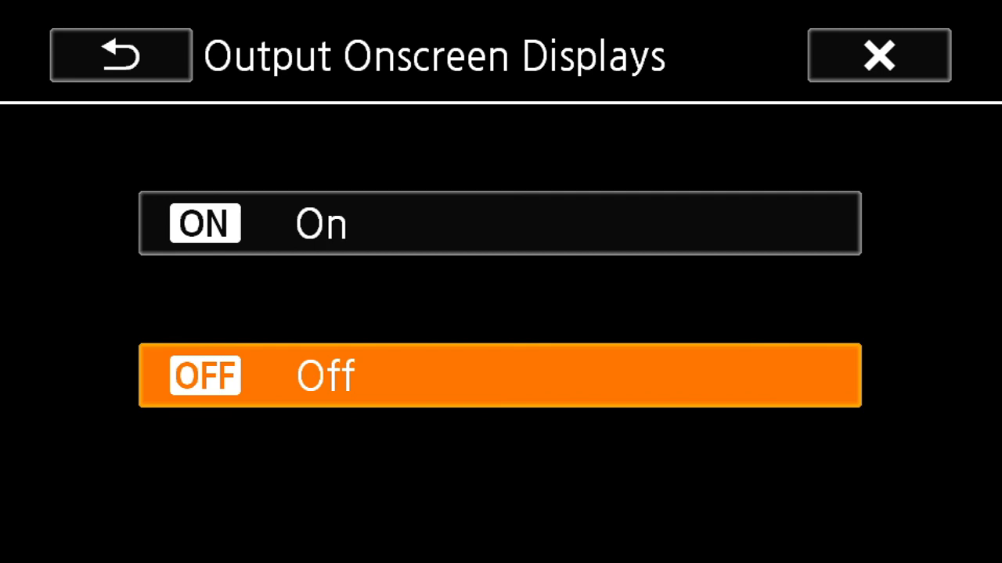